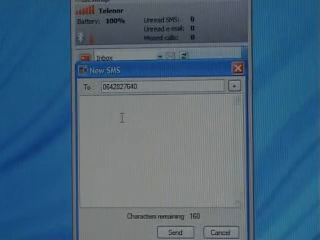
{"action": "type", "text": "what"}
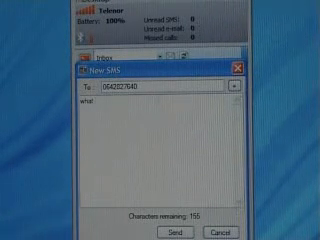
{"action": "type", "text": "am"}
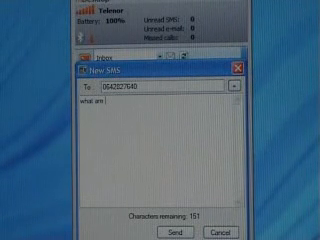
{"action": "type", "text": "you"}
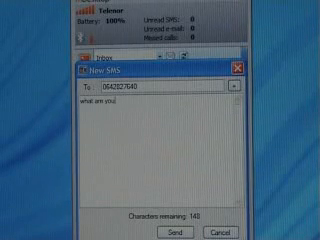
{"action": "type", "text": "doing tom"}
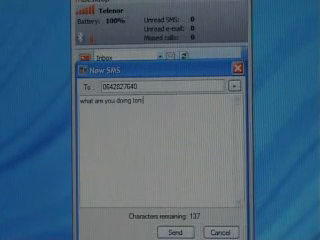